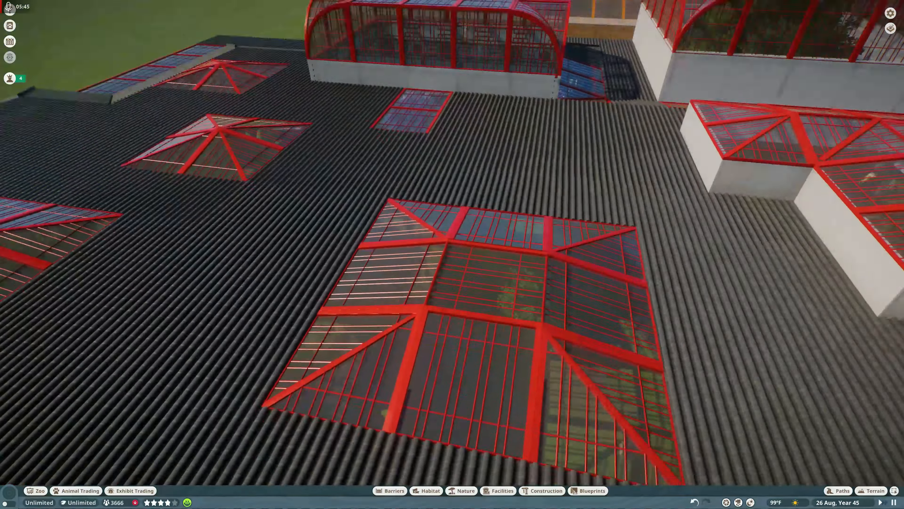
Bring up the Atmospheric Conditions panel to show the night-time settings near midnight.
{"action": "scroll", "scroll_direction": "down", "scroll_amount": 3}
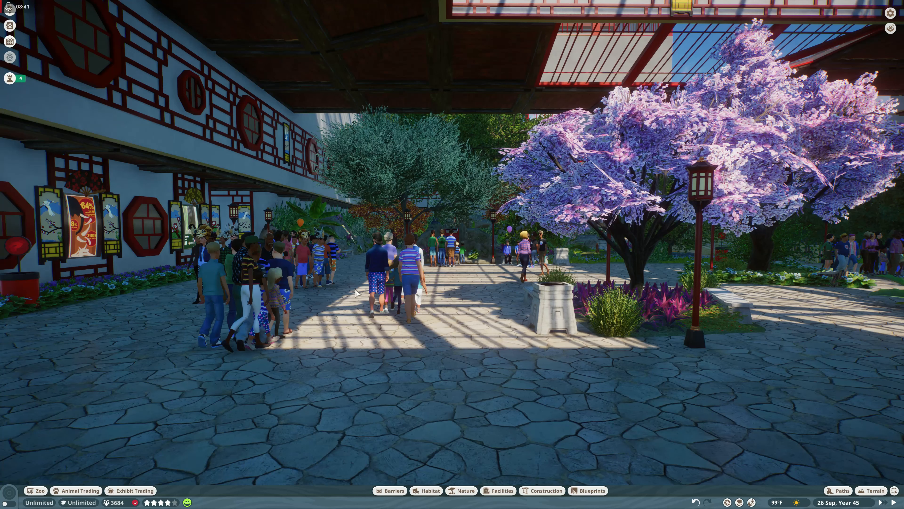
{"action": "mouse_move", "coordinate": [520, 399]}
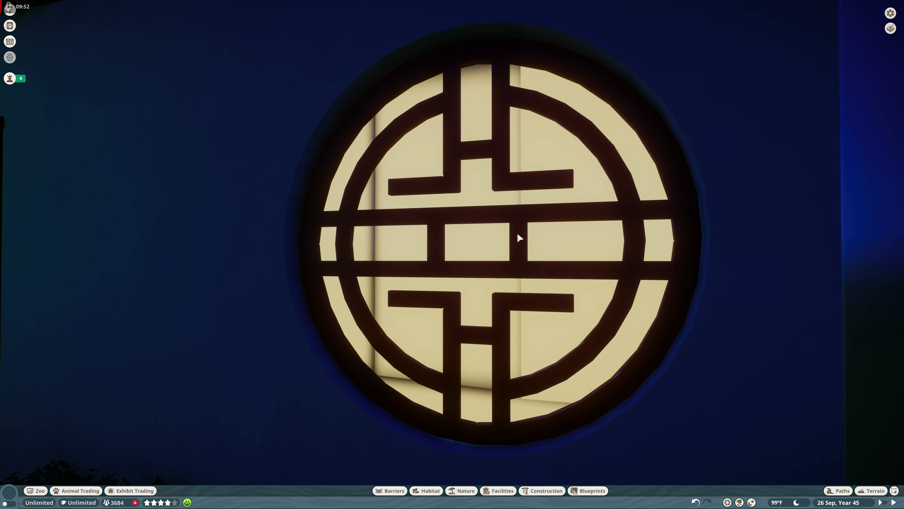
{"action": "mouse_move", "coordinate": [546, 185]}
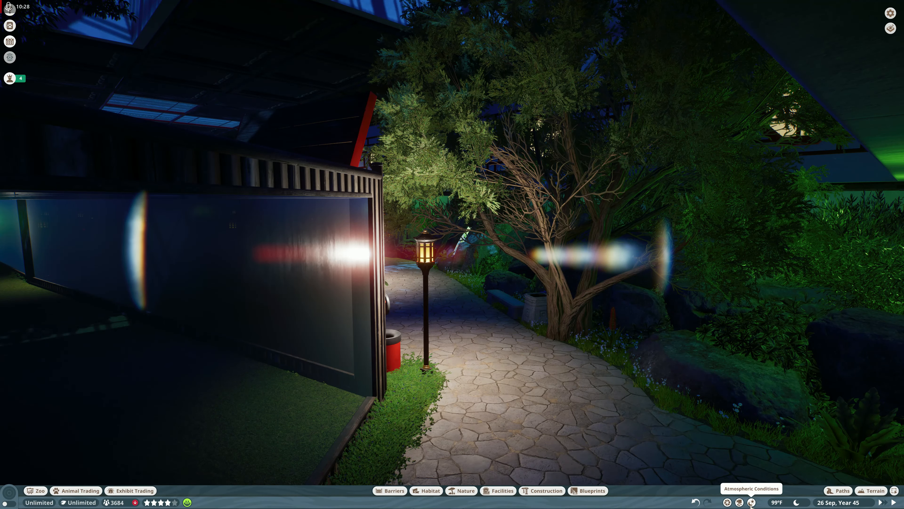
{"action": "left_click", "coordinate": [751, 501]}
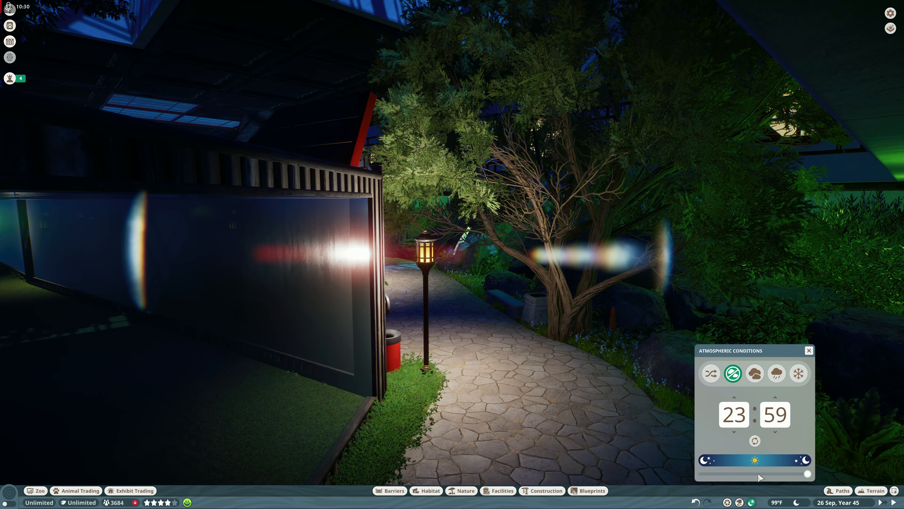